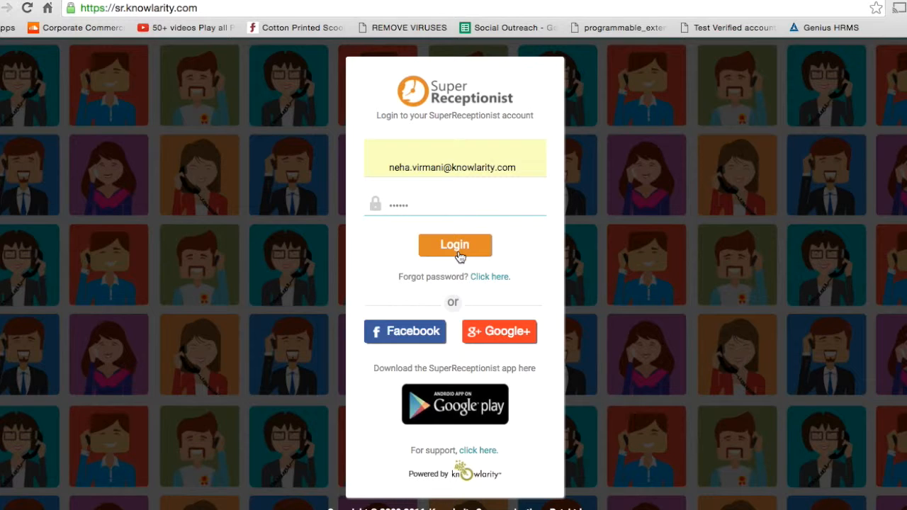
- Sign in with the saved email and password and land on the account dashboard
{"action": "left_click", "coordinate": [453, 244]}
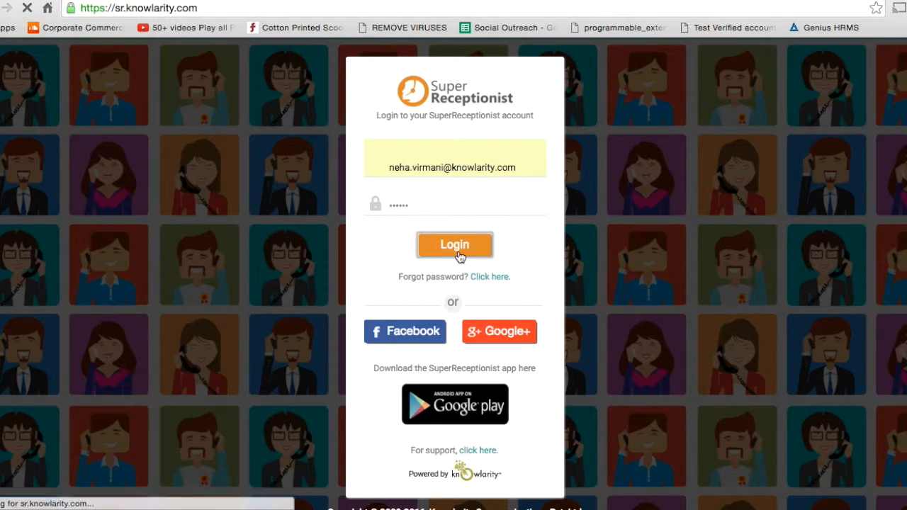
{"action": "left_click", "coordinate": [454, 244]}
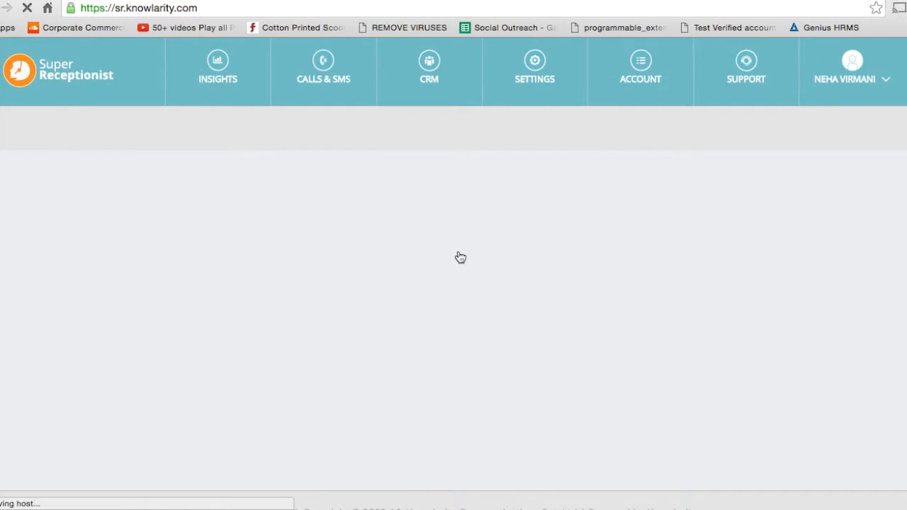
- View the Insights day-by-day Activity breakdown, then return to the Charts summary
{"action": "left_click", "coordinate": [219, 71]}
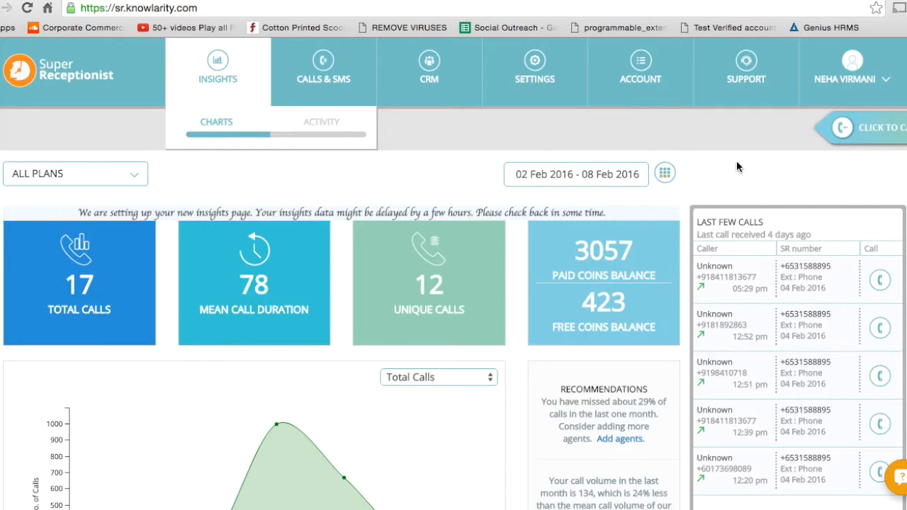
{"action": "scroll", "scroll_direction": "down", "scroll_amount": 3}
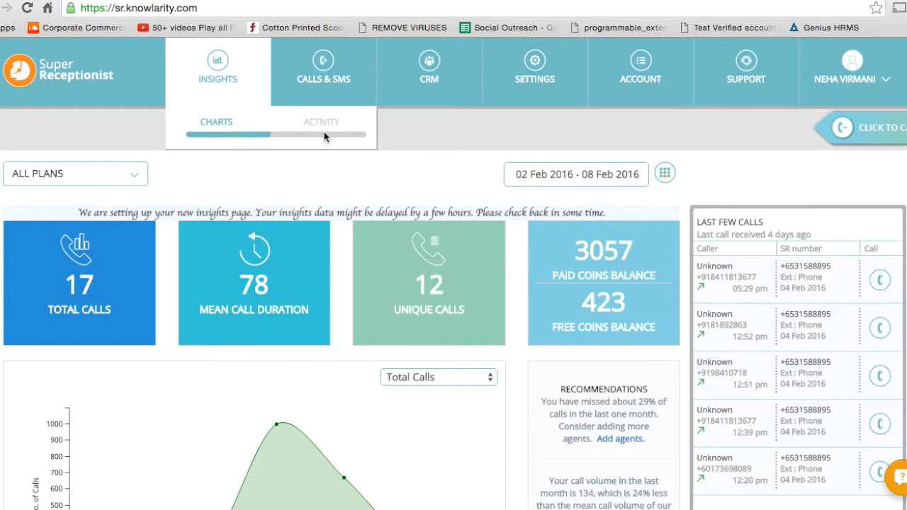
{"action": "left_click", "coordinate": [320, 122]}
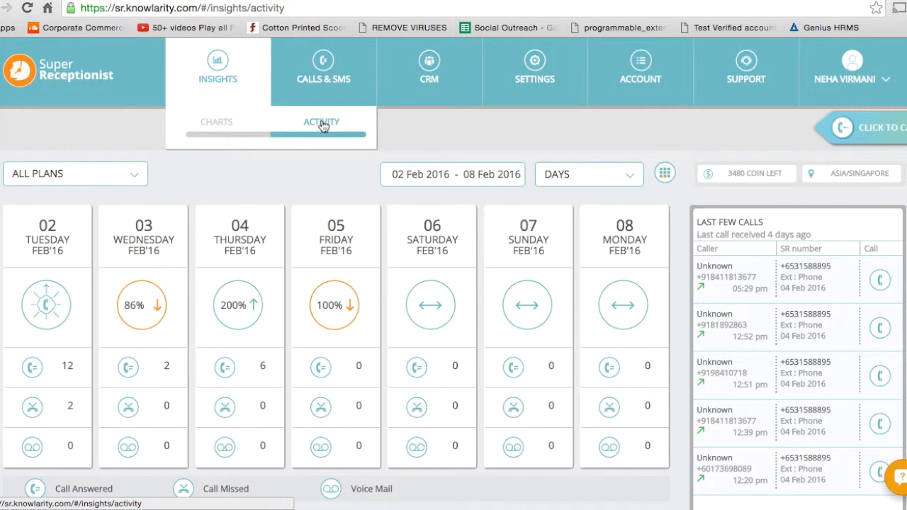
{"action": "mouse_move", "coordinate": [79, 283]}
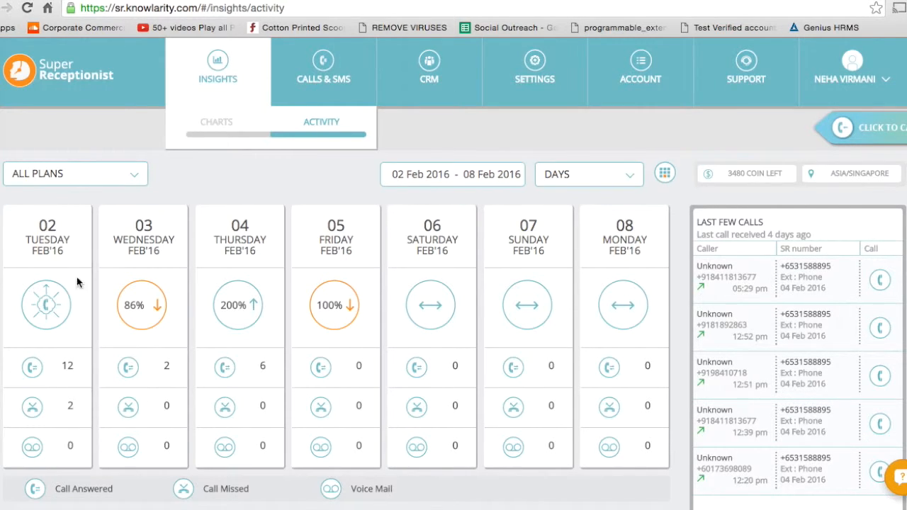
{"action": "mouse_move", "coordinate": [91, 270]}
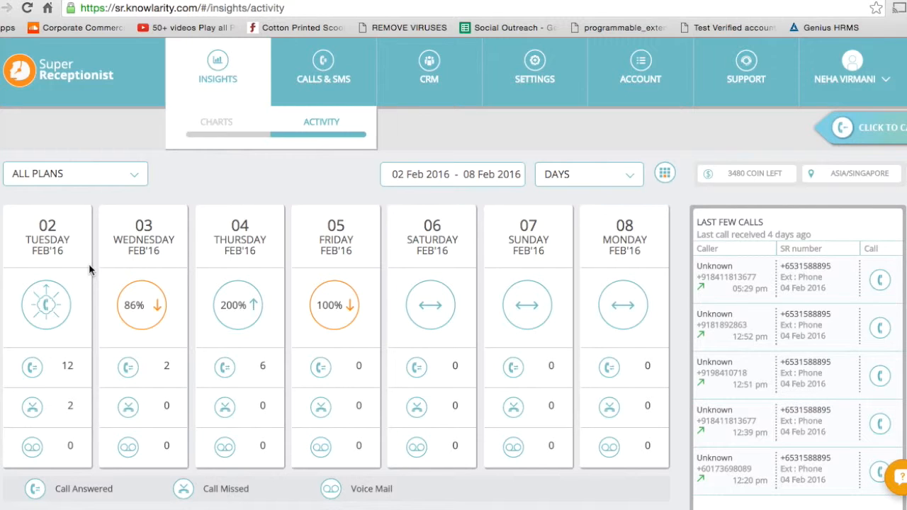
{"action": "mouse_move", "coordinate": [599, 218]}
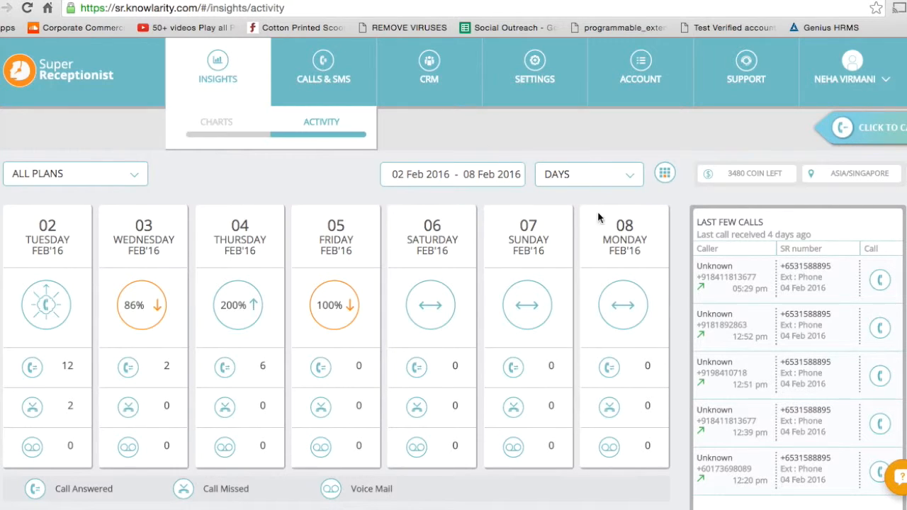
{"action": "mouse_move", "coordinate": [289, 134]}
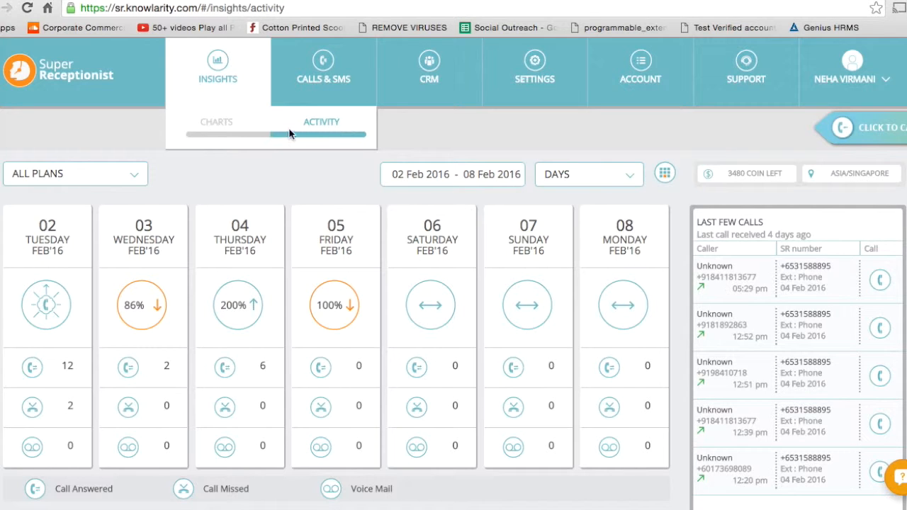
{"action": "left_click", "coordinate": [215, 122]}
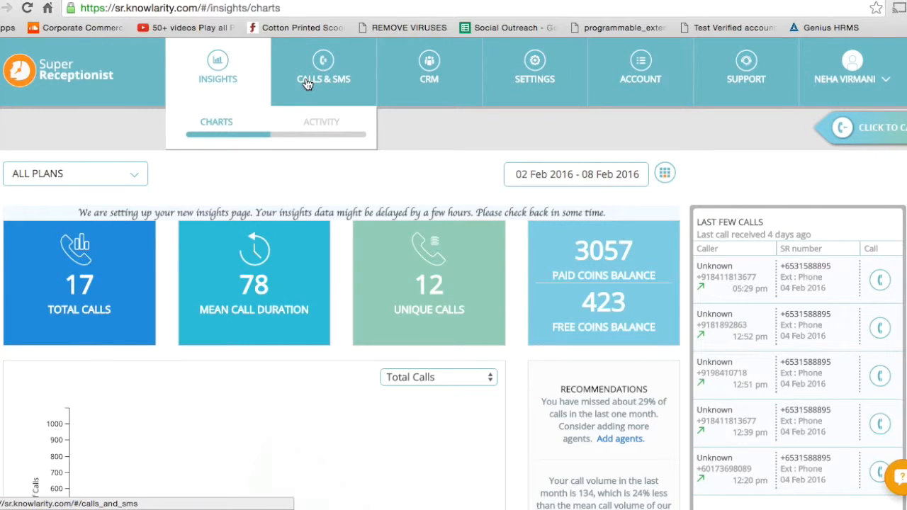
- Go to Calls & SMS and look over the Call Logs table
{"action": "left_click", "coordinate": [323, 71]}
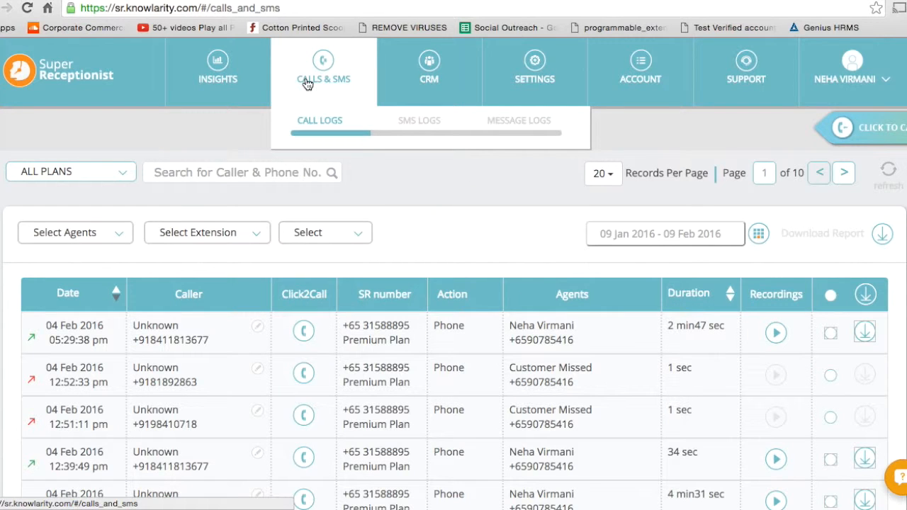
{"action": "mouse_move", "coordinate": [381, 117]}
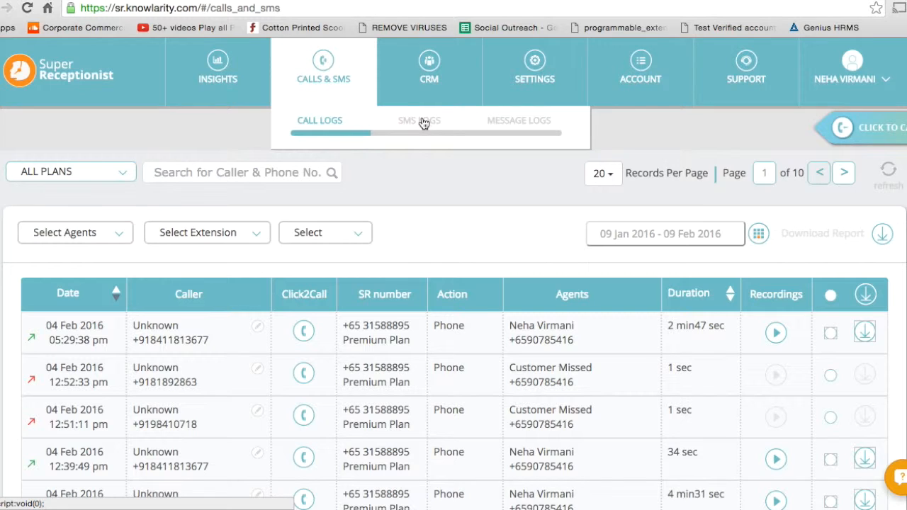
{"action": "mouse_move", "coordinate": [519, 119]}
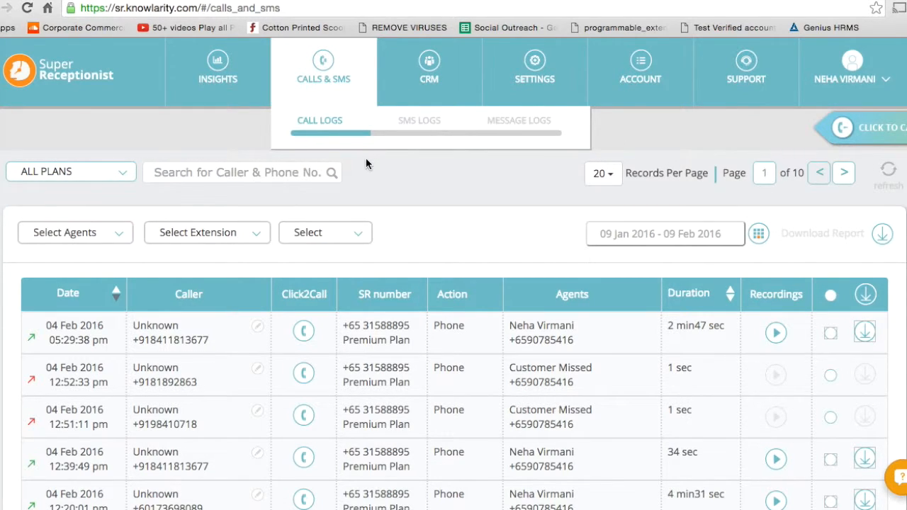
{"action": "scroll", "scroll_direction": "down", "scroll_amount": 3}
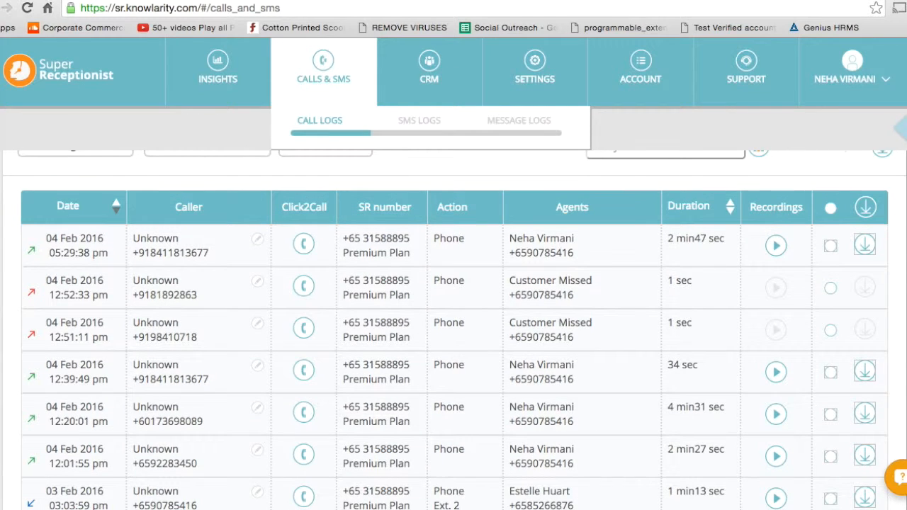
{"action": "scroll", "scroll_direction": "up", "scroll_amount": 3}
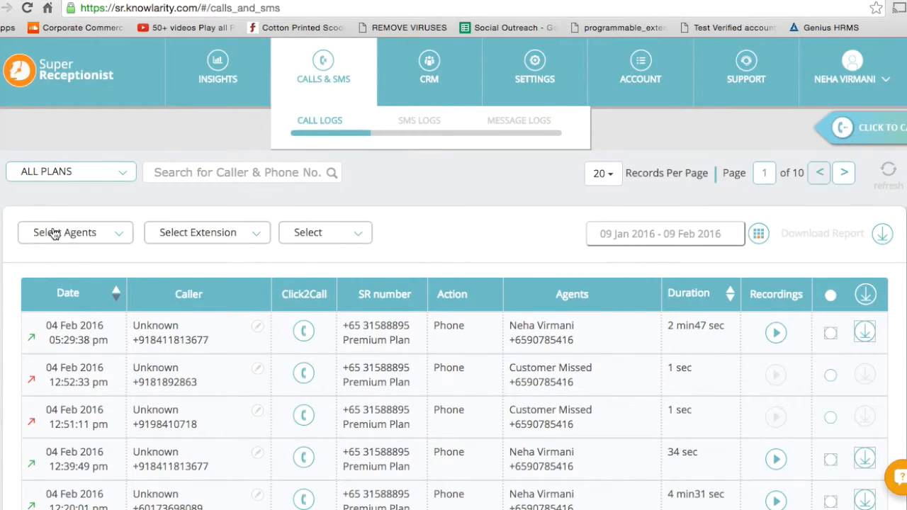
- Filter the call logs to a single agent, then reset the Select Agents dropdown
{"action": "left_click", "coordinate": [75, 232]}
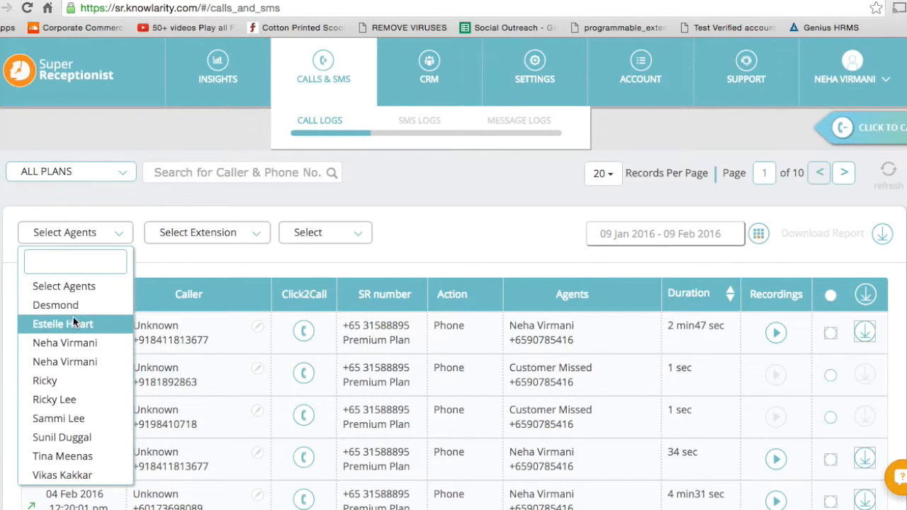
{"action": "left_click", "coordinate": [63, 323]}
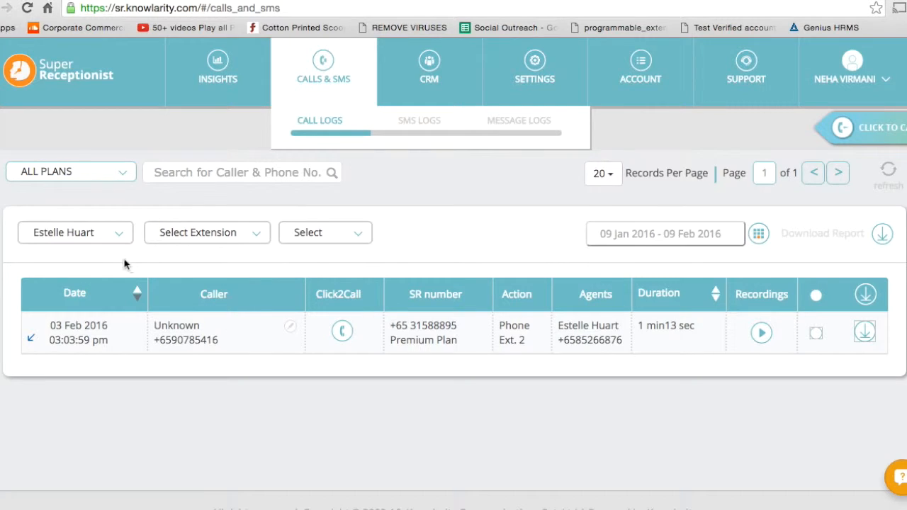
{"action": "left_click", "coordinate": [73, 233]}
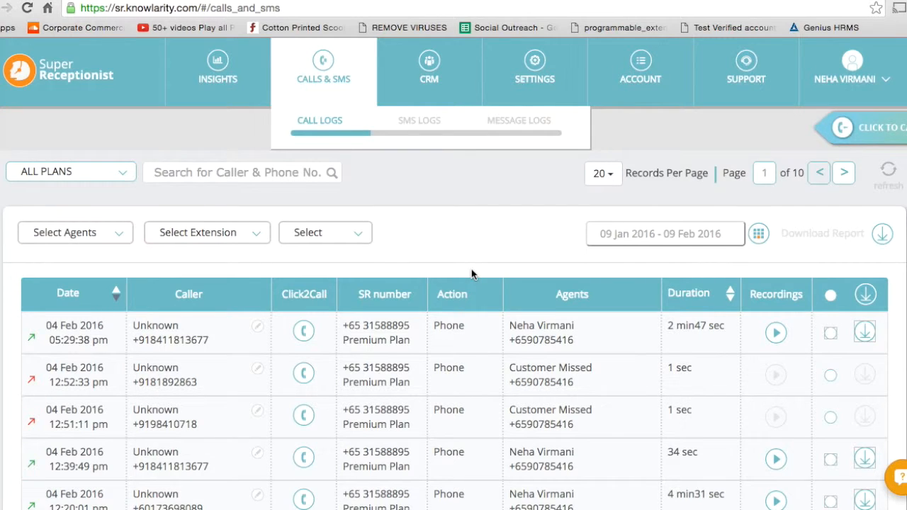
- Scroll through the older call log entries and come back up to the date range control
{"action": "scroll", "scroll_direction": "down", "scroll_amount": 3}
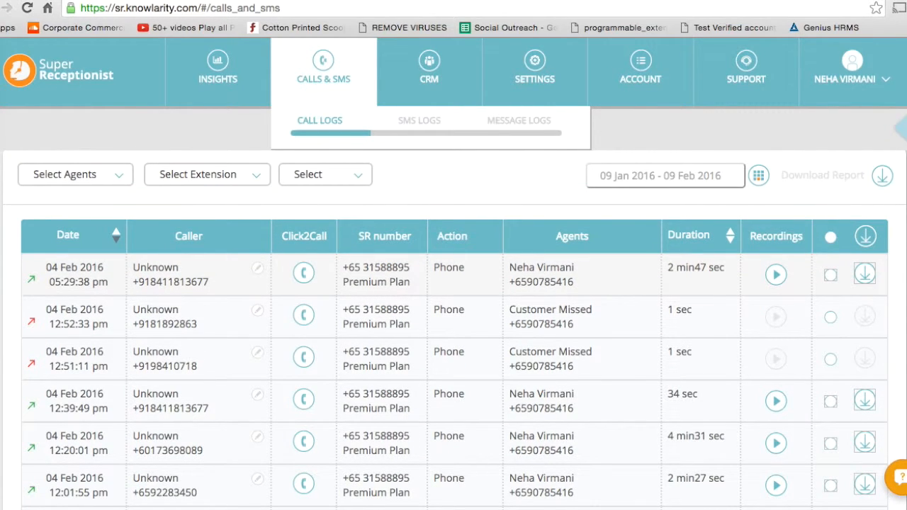
{"action": "mouse_move", "coordinate": [694, 194]}
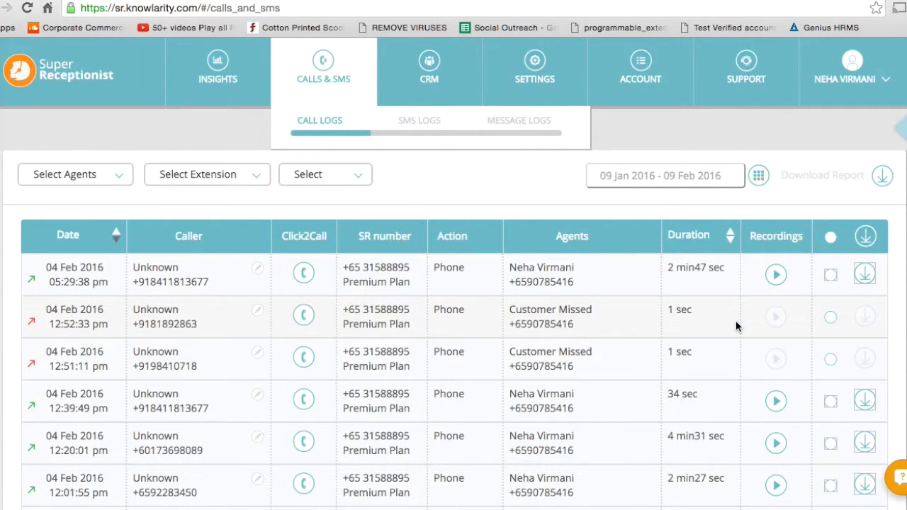
{"action": "scroll", "scroll_direction": "down", "scroll_amount": 3}
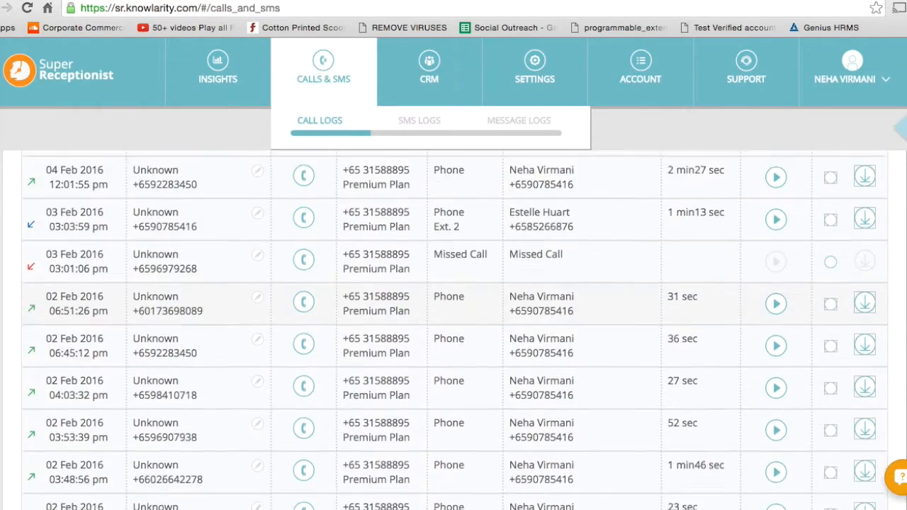
{"action": "scroll", "scroll_direction": "down", "scroll_amount": 3}
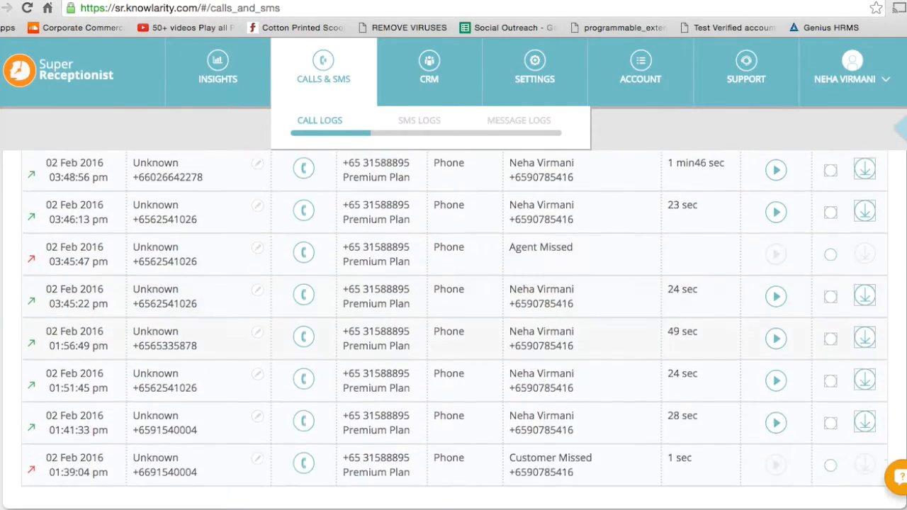
{"action": "scroll", "scroll_direction": "up", "scroll_amount": 3}
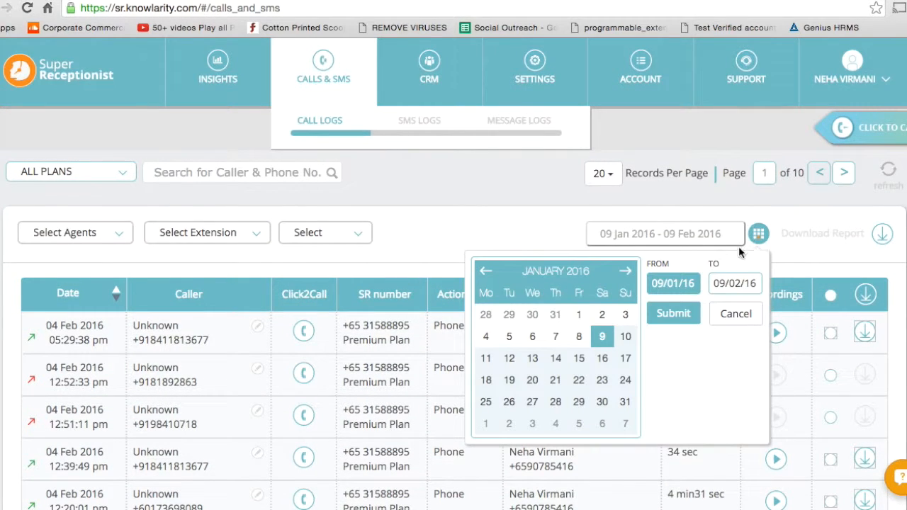
- Set the FROM date to 01/01/16, submit, and scroll the 12-page call log
{"action": "left_click", "coordinate": [627, 271]}
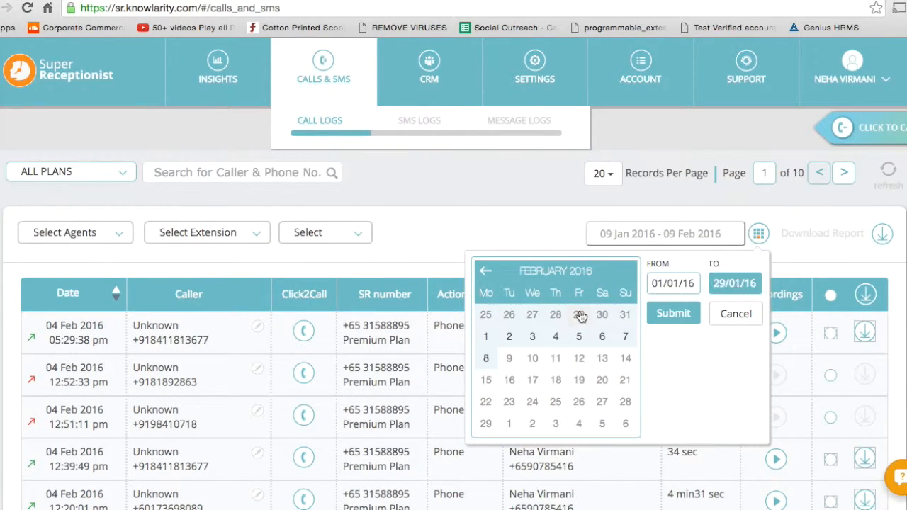
{"action": "left_click", "coordinate": [672, 313]}
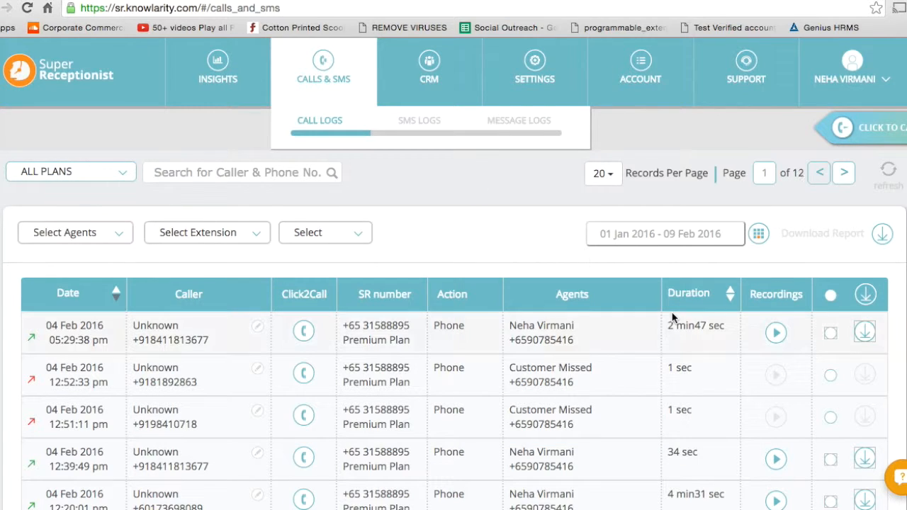
{"action": "mouse_move", "coordinate": [597, 268]}
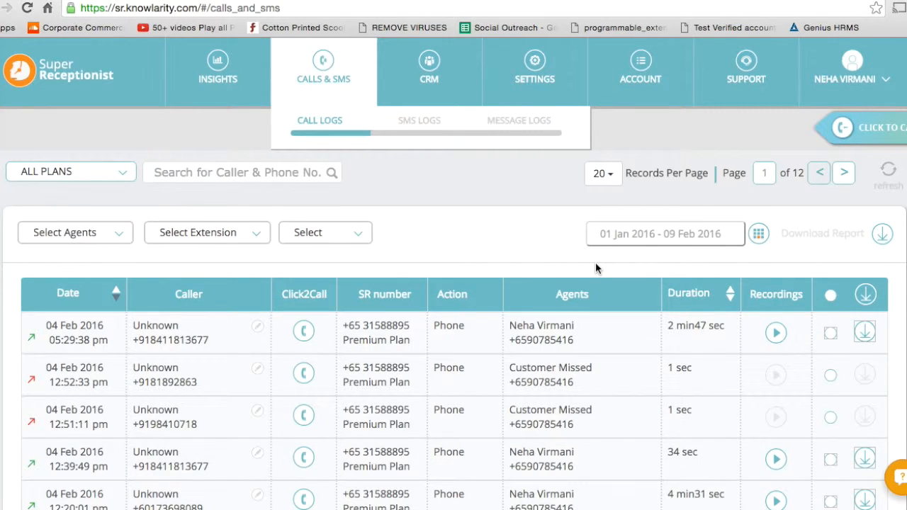
{"action": "scroll", "scroll_direction": "down", "scroll_amount": 3}
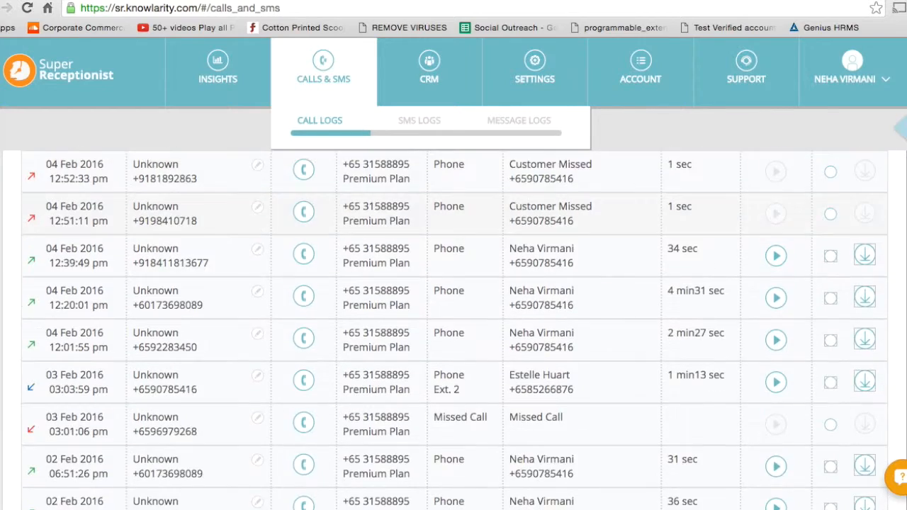
{"action": "scroll", "scroll_direction": "down", "scroll_amount": 3}
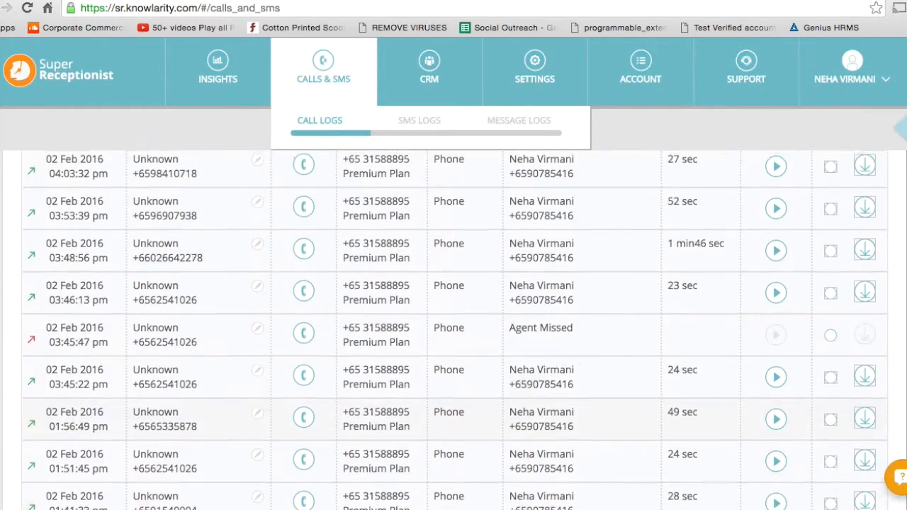
{"action": "scroll", "scroll_direction": "up", "scroll_amount": 3}
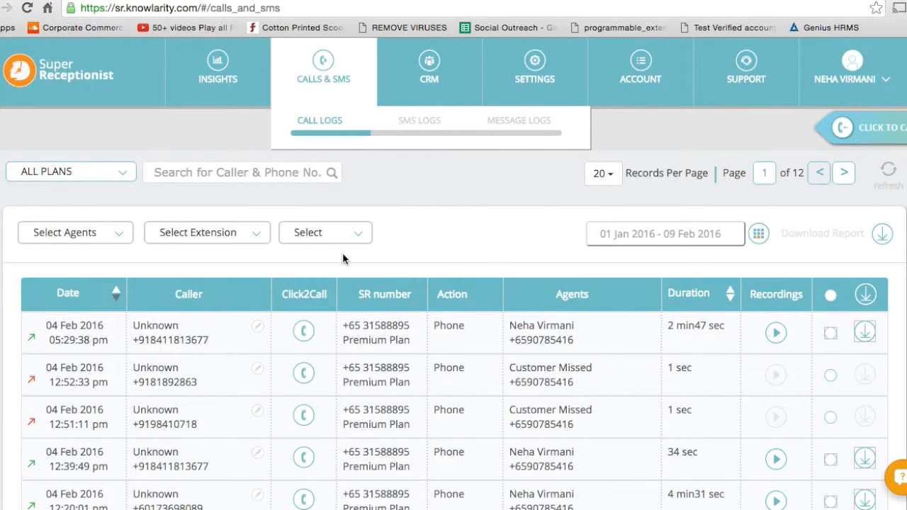
{"action": "left_click", "coordinate": [325, 232]}
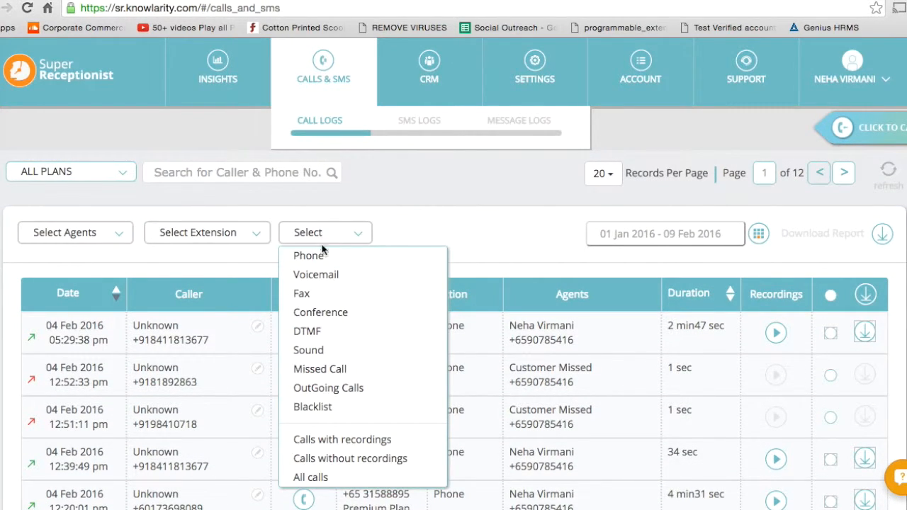
{"action": "left_click", "coordinate": [207, 233]}
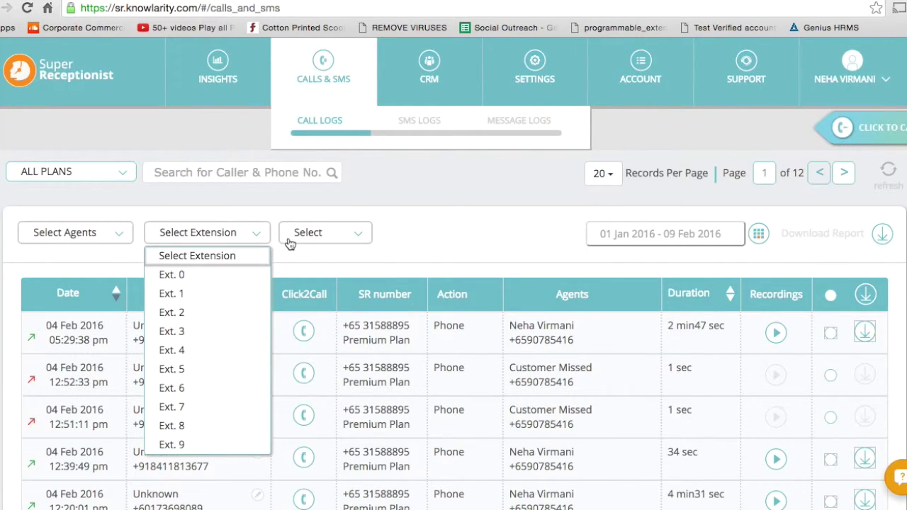
{"action": "left_click", "coordinate": [324, 232]}
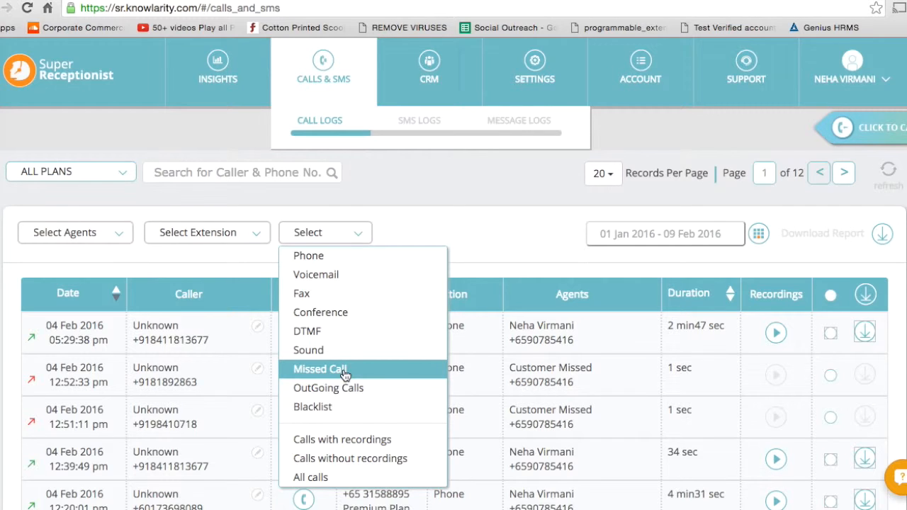
{"action": "left_click", "coordinate": [321, 369]}
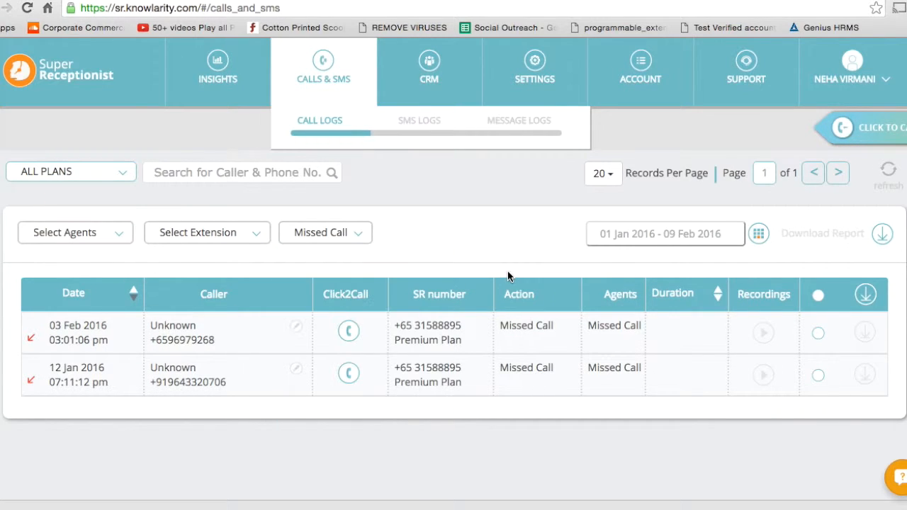
{"action": "left_click", "coordinate": [74, 232]}
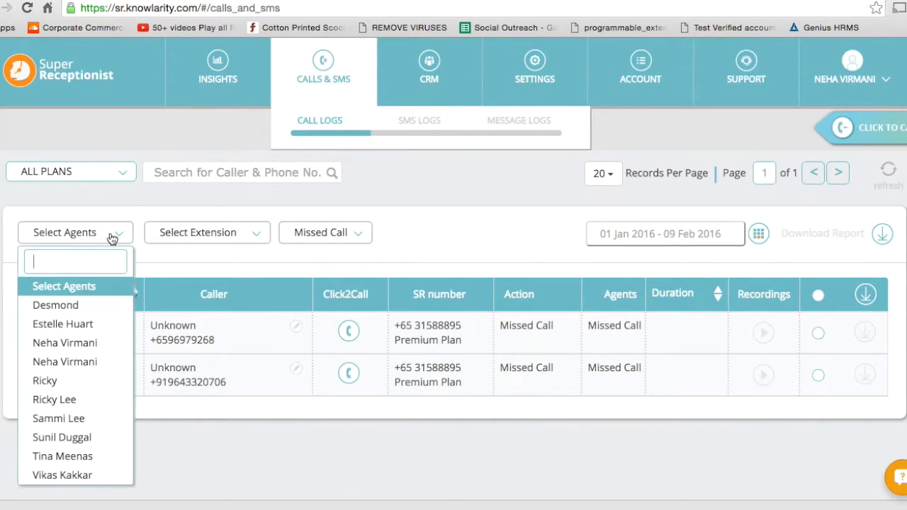
{"action": "mouse_move", "coordinate": [65, 341]}
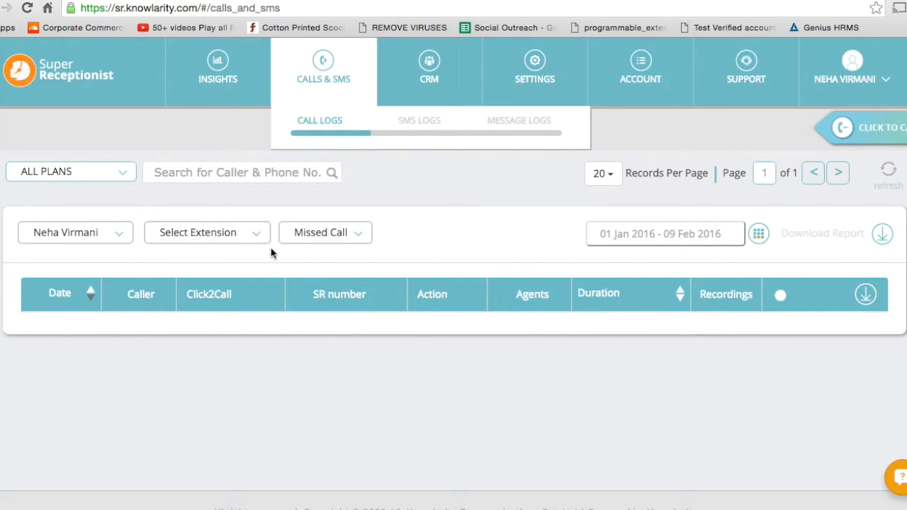
{"action": "left_click", "coordinate": [325, 232]}
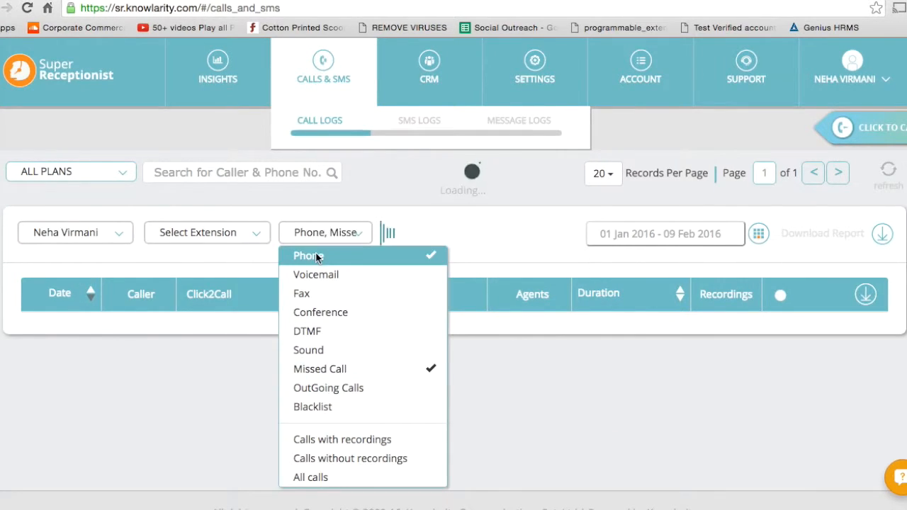
{"action": "left_click", "coordinate": [307, 255]}
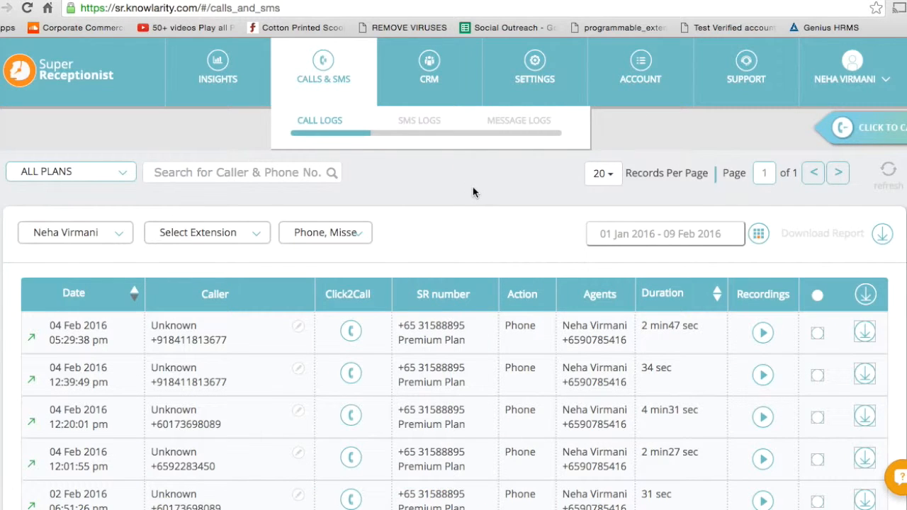
{"action": "scroll", "scroll_direction": "down", "scroll_amount": 3}
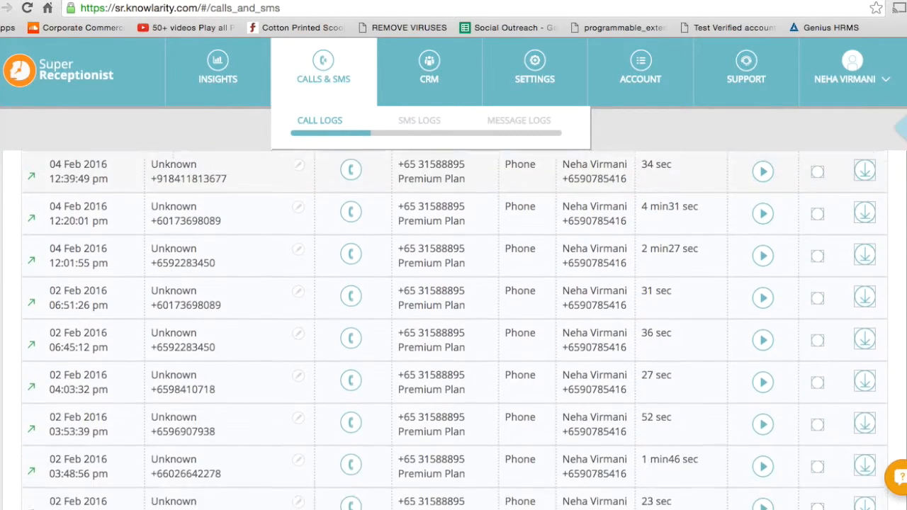
{"action": "scroll", "scroll_direction": "down", "scroll_amount": 3}
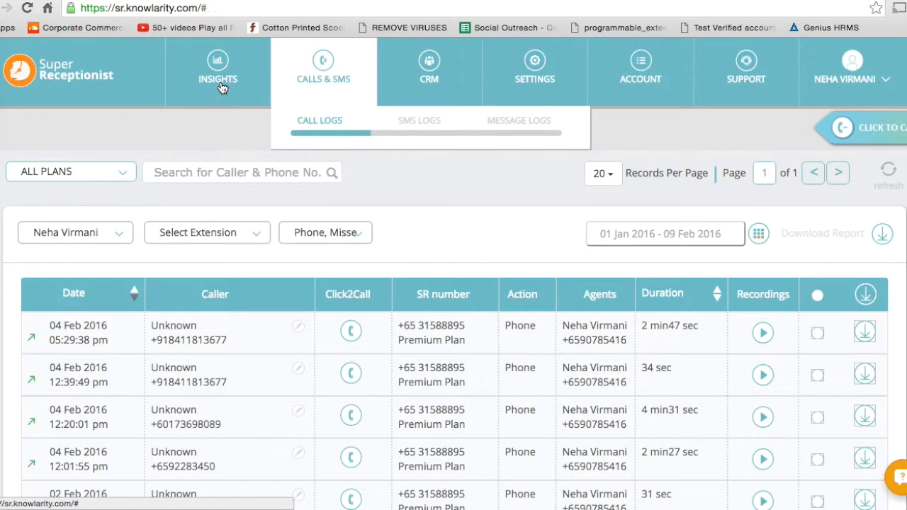
- Return to the Insights charts and expand the ALL PLANS dropdown
{"action": "left_click", "coordinate": [218, 68]}
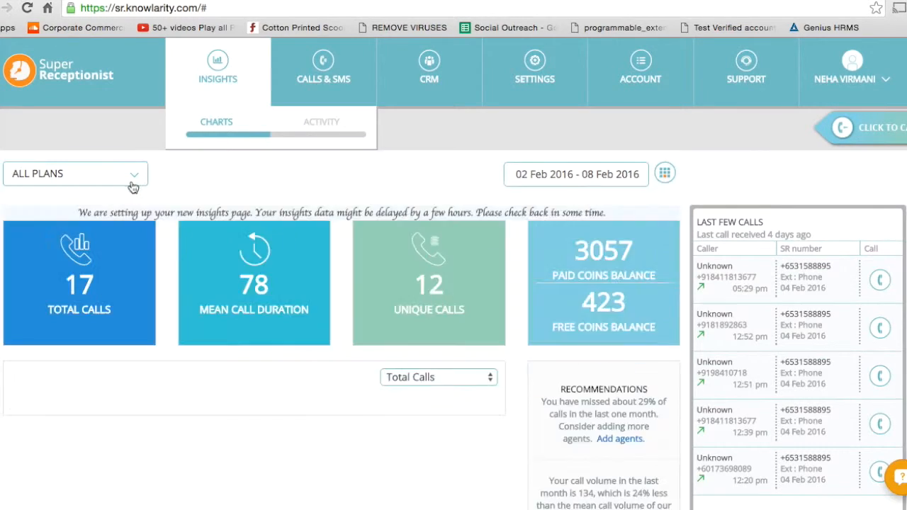
{"action": "left_click", "coordinate": [73, 173]}
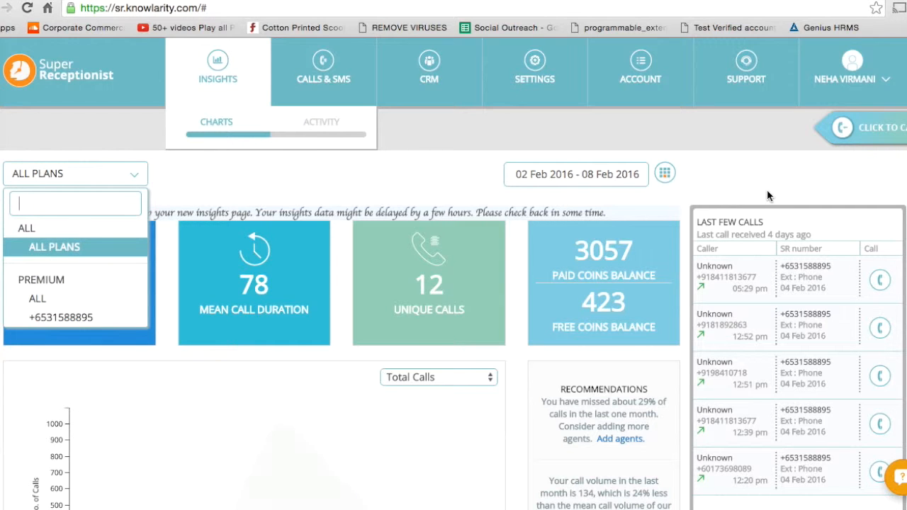